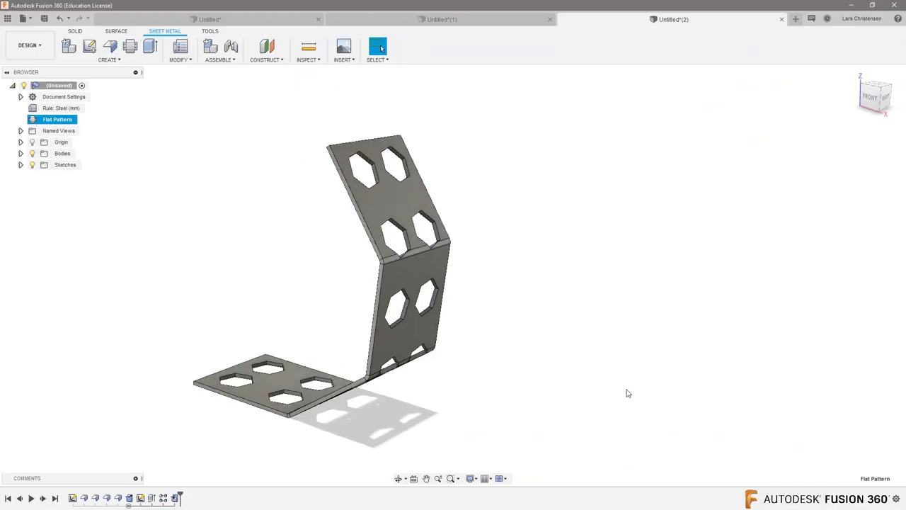
Switch to the Untitled*(1) document containing the chain ring on a cylinder
left_click(437, 19)
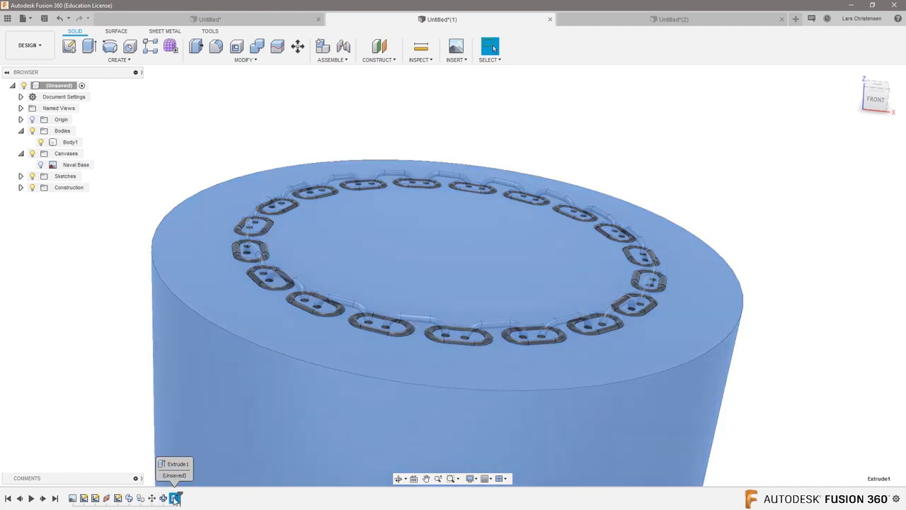
Roll the timeline to the end and expand the Bodies folder listing each link body
left_click(175, 497)
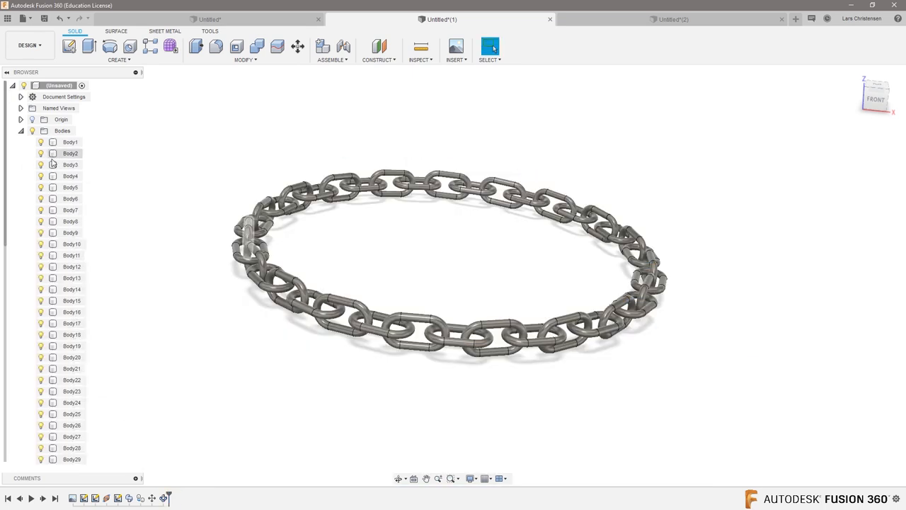
scroll("down", 3)
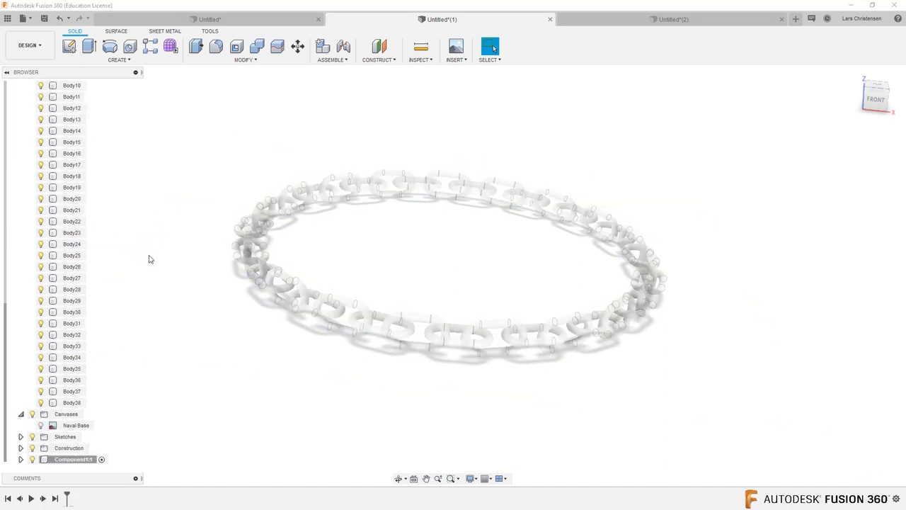
left_click(71, 402)
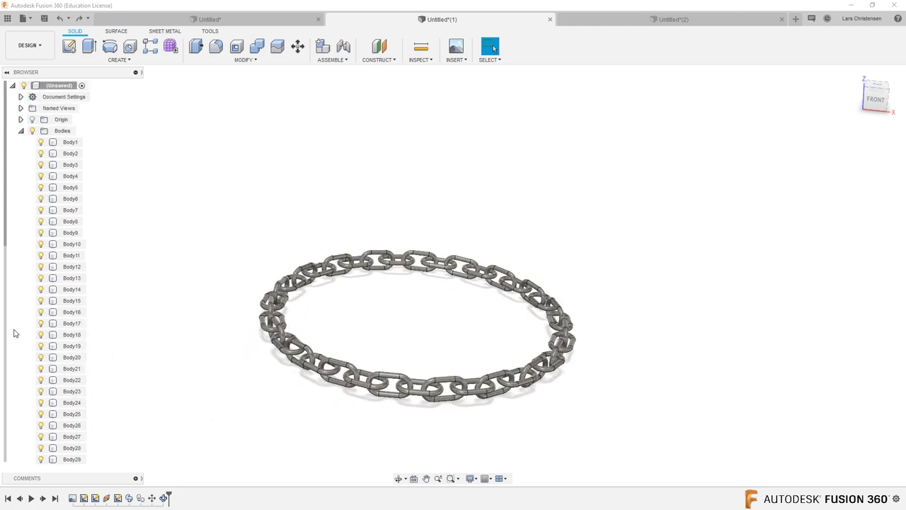
left_click(72, 334)
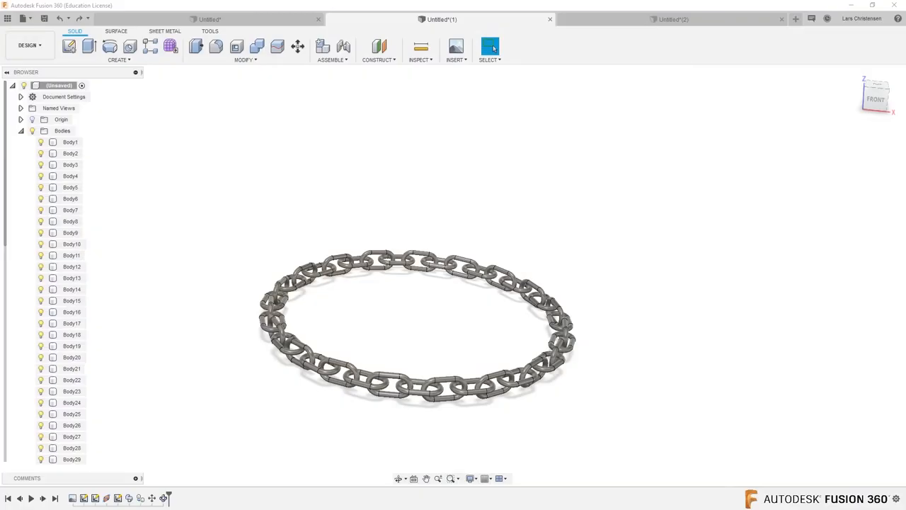
left_click(69, 142)
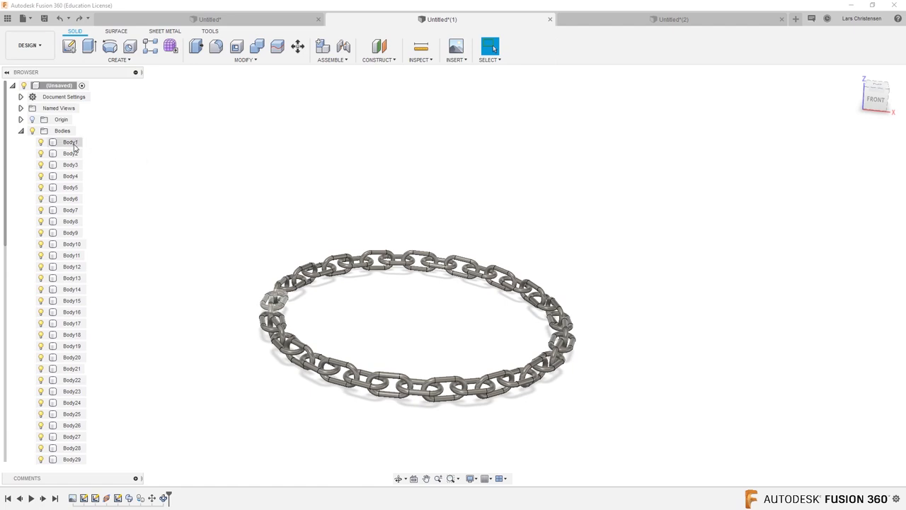
Make a selection set from the Body1 chain link via its right-click menu
right_click(69, 142)
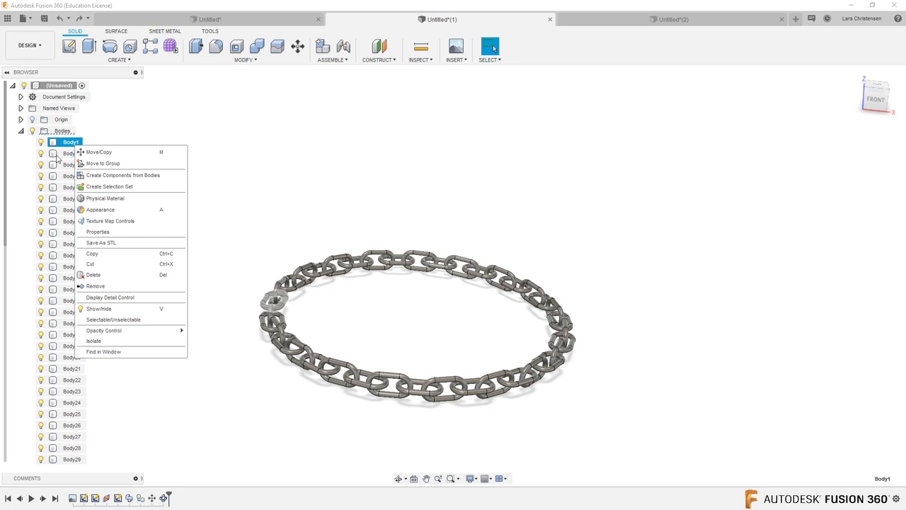
mouse_move(119, 186)
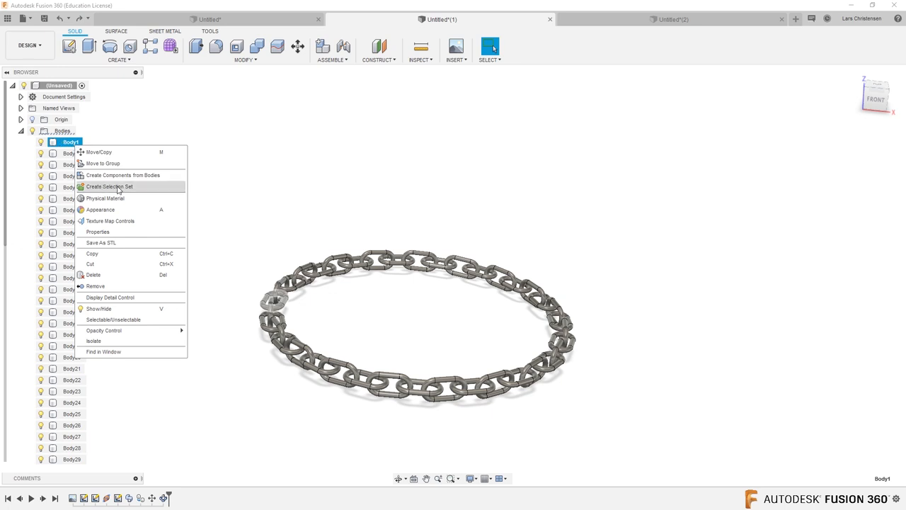
left_click(109, 187)
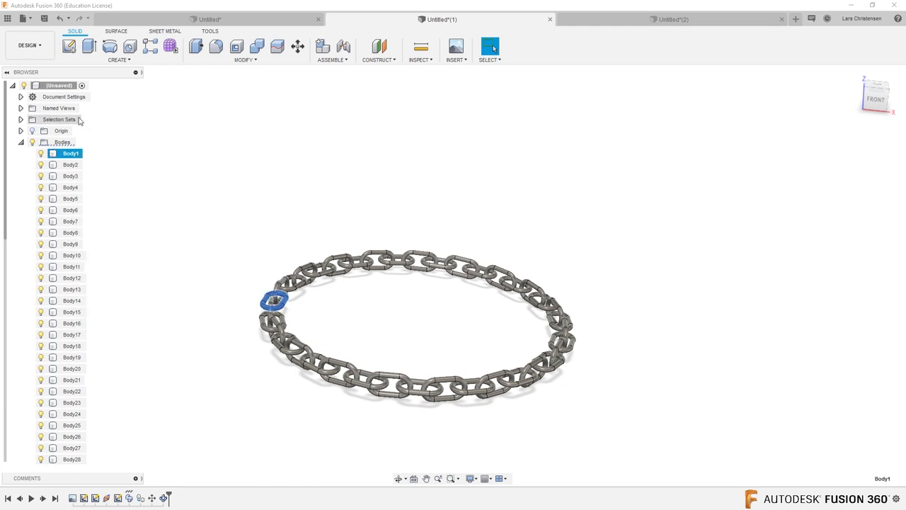
mouse_move(51, 119)
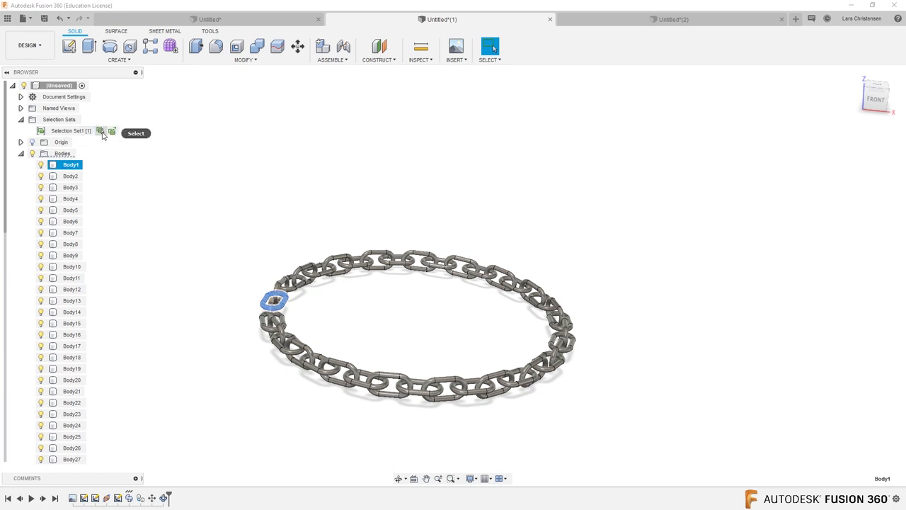
Select Selection Set1 in the browser to add more link bodies
left_click(101, 131)
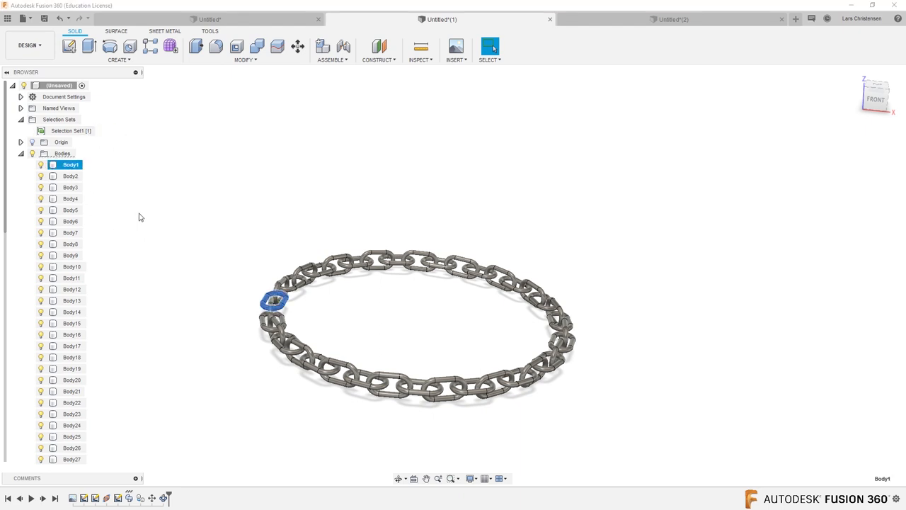
mouse_move(114, 134)
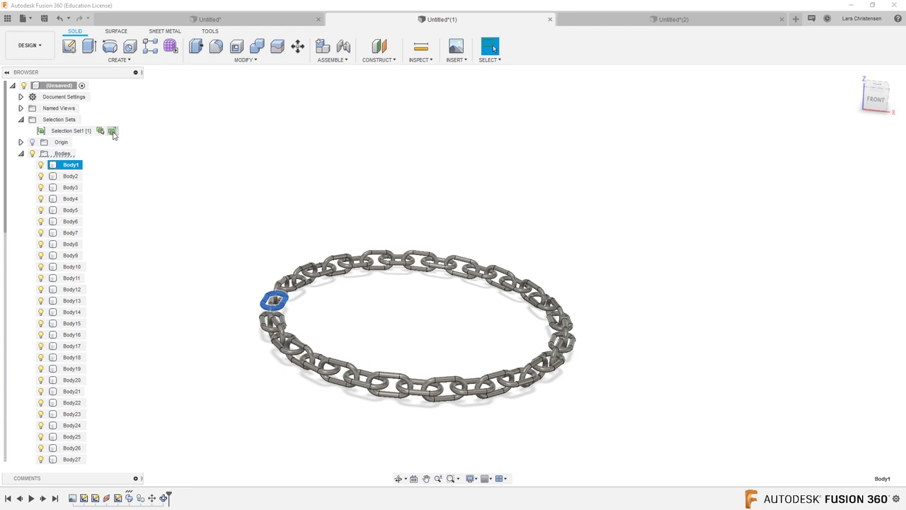
mouse_move(72, 193)
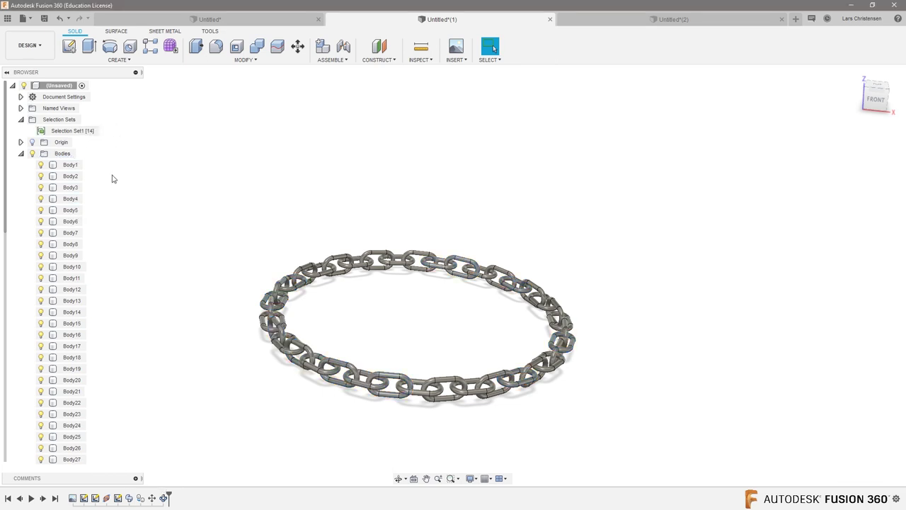
Rename Selection Set1 to 'Chain Sets' in the browser
left_click(70, 130)
type("C")
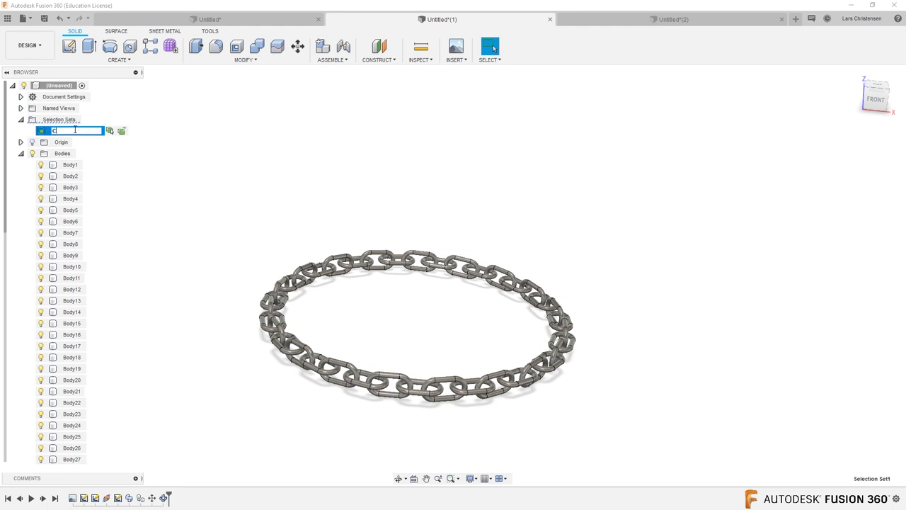
type("hain Sets")
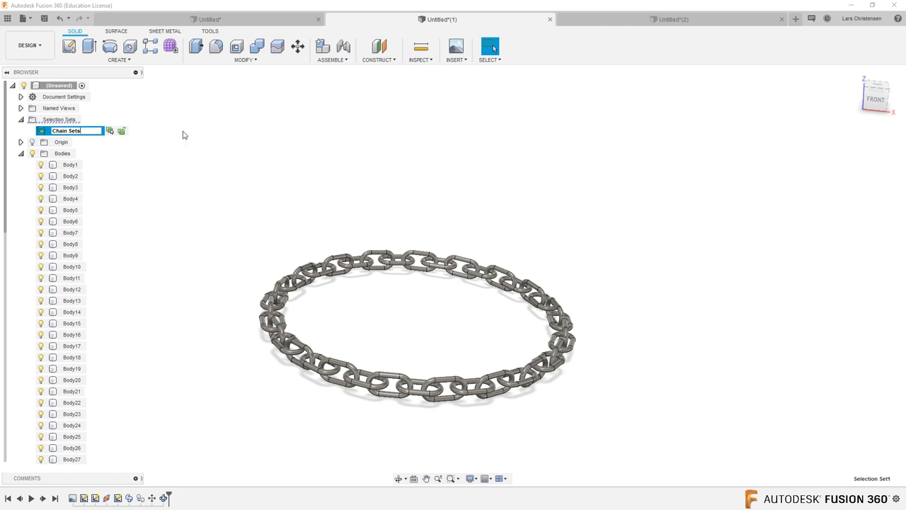
scroll("down", 3)
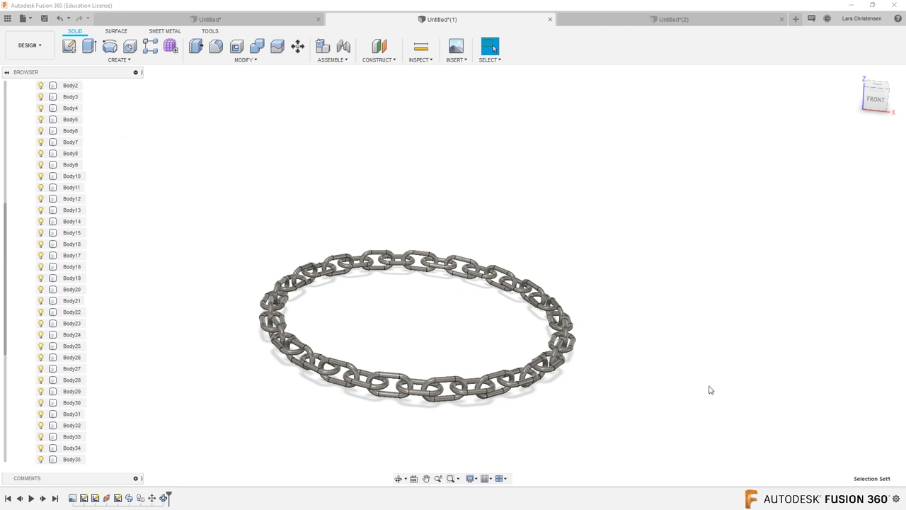